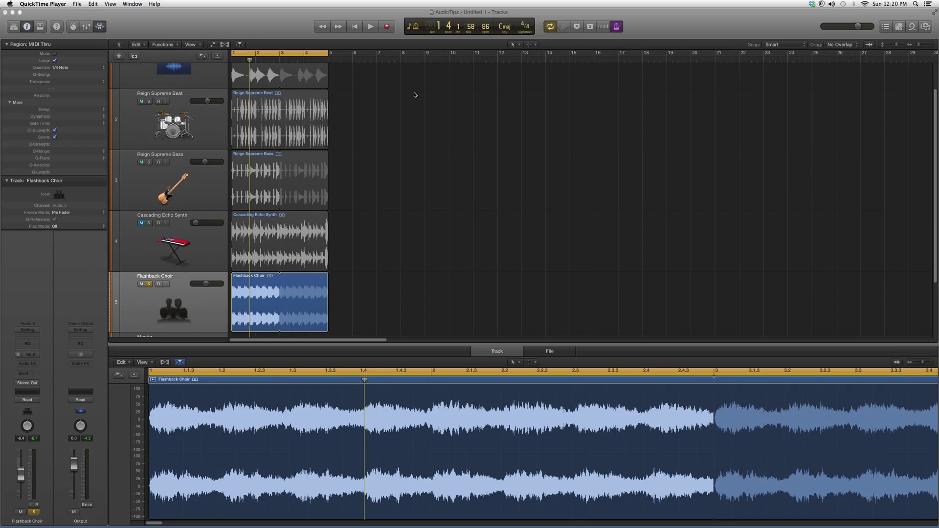
# Add a stereo PlatinumVerb reverb to an empty Audio FX slot on Flashback Choir
pyautogui.click(27, 364)
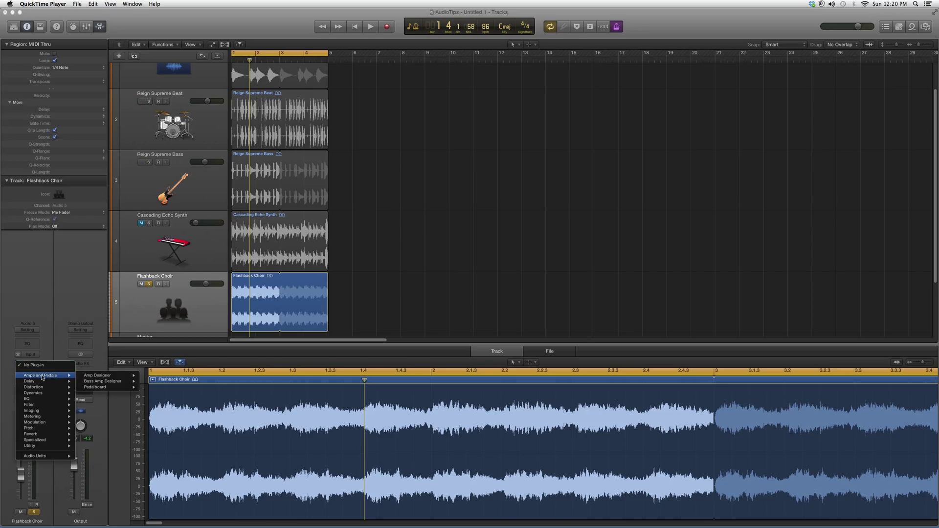
pyautogui.moveTo(30, 433)
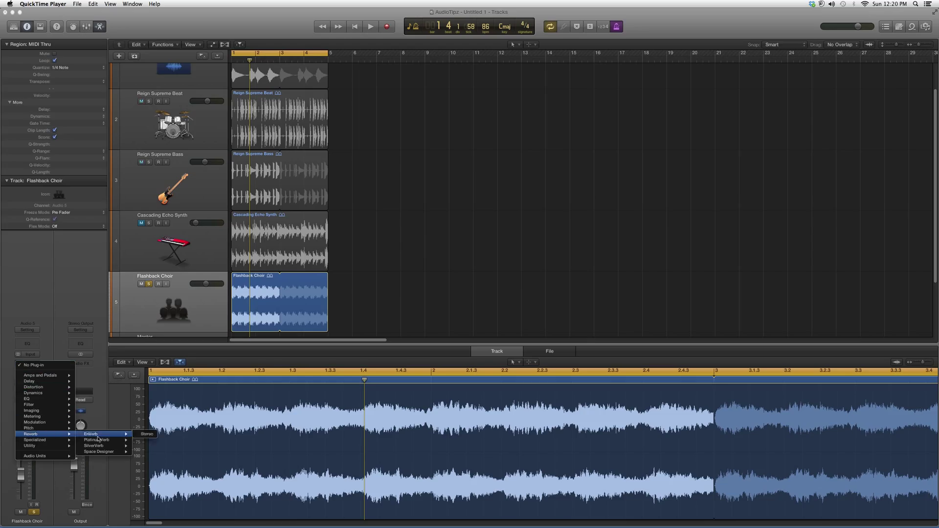
pyautogui.click(98, 439)
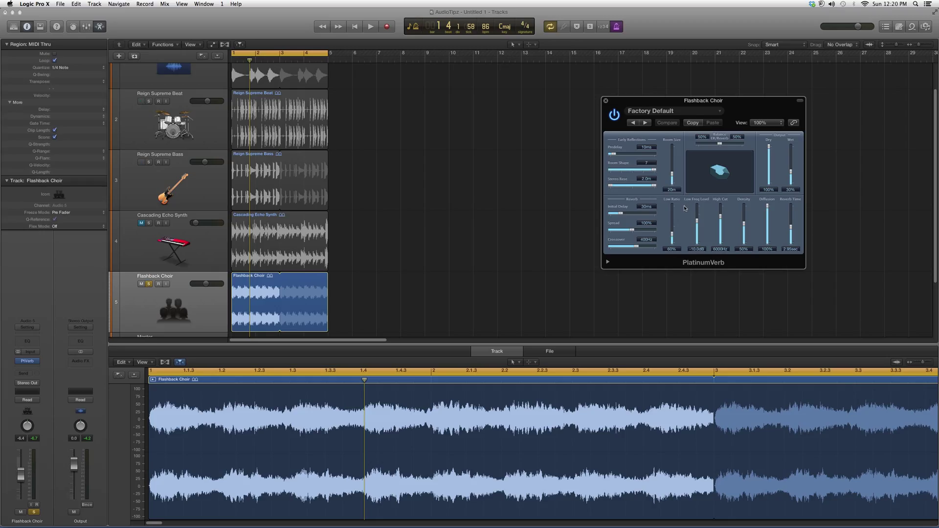
pyautogui.moveTo(676, 204)
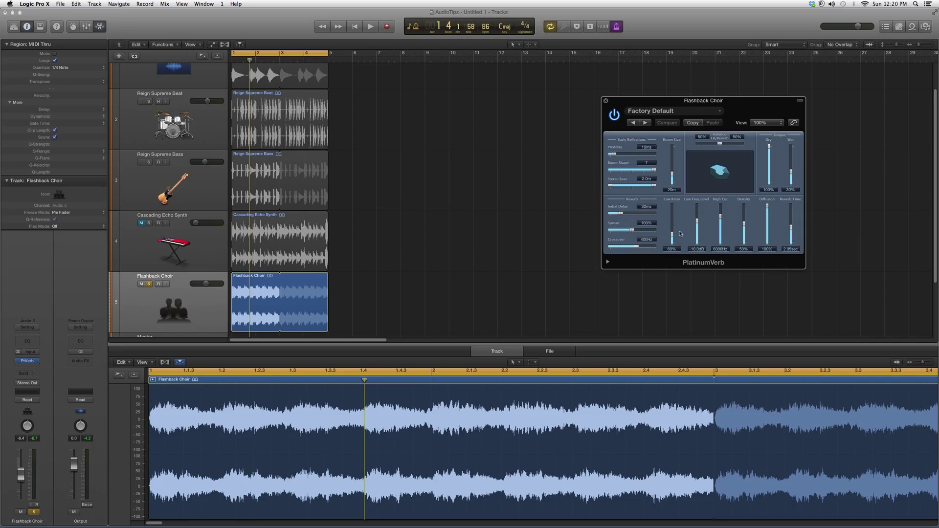
pyautogui.moveTo(721, 204)
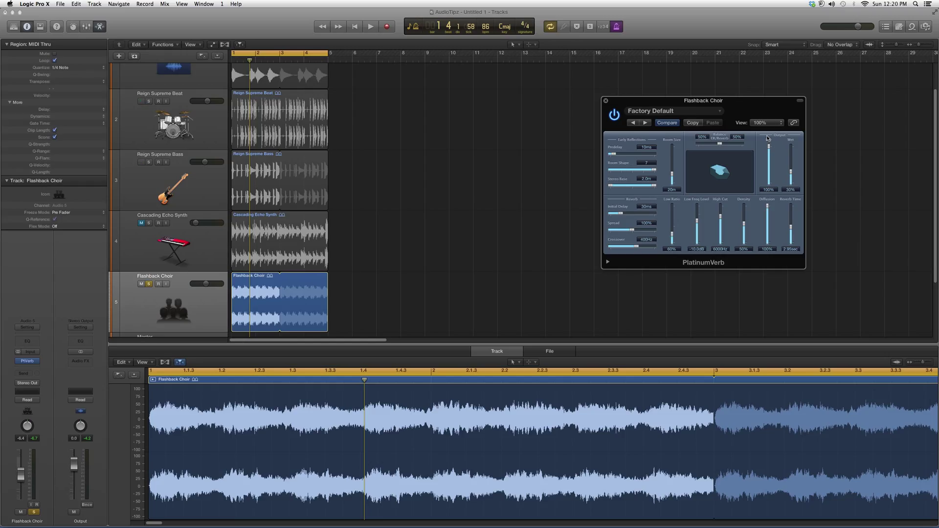
pyautogui.moveTo(725, 156)
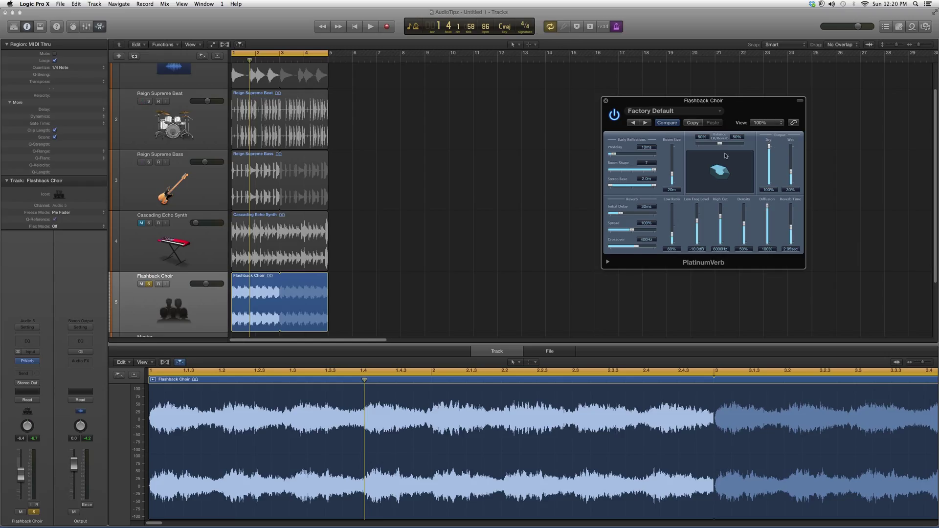